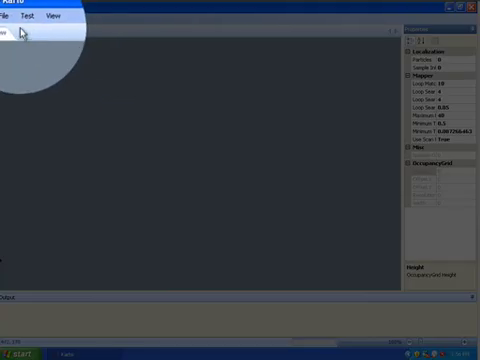
Step: Reveal Karto's File menu options for opening a saved map
left_click(10, 18)
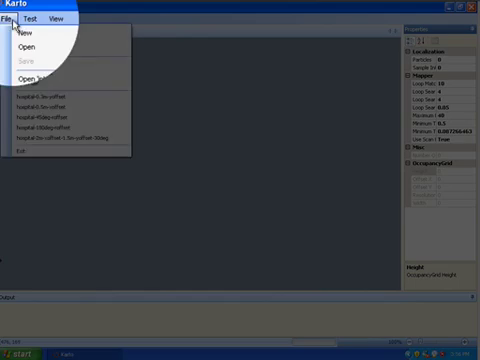
mouse_move(30, 36)
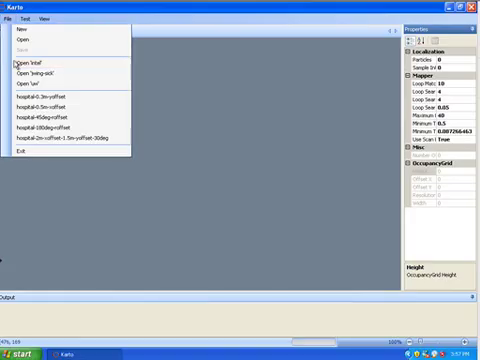
Step: Load the Intel lab map from the recent files list
left_click(30, 62)
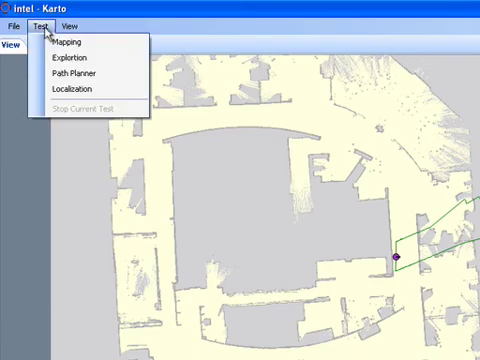
Step: Start a new Mapping test with 0.05 m resolution
left_click(68, 88)
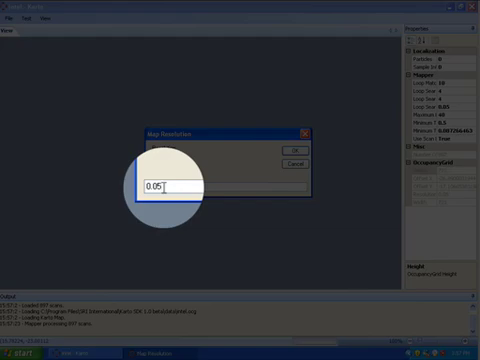
left_click(280, 148)
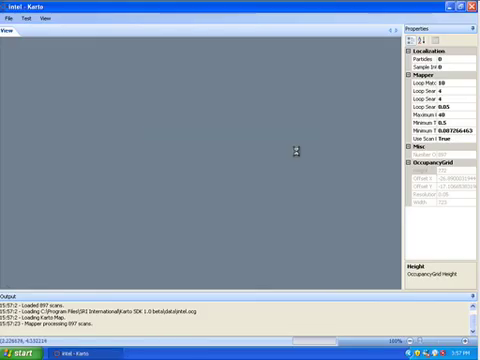